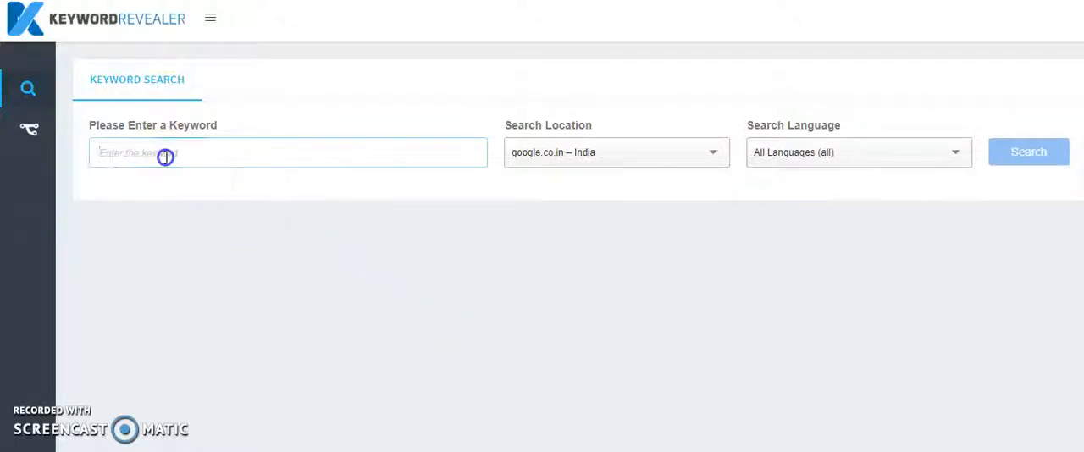
Search Keyword Revealer for 'digital marketing course' in India and scroll to the 539 ideas
text(digital marketing course)
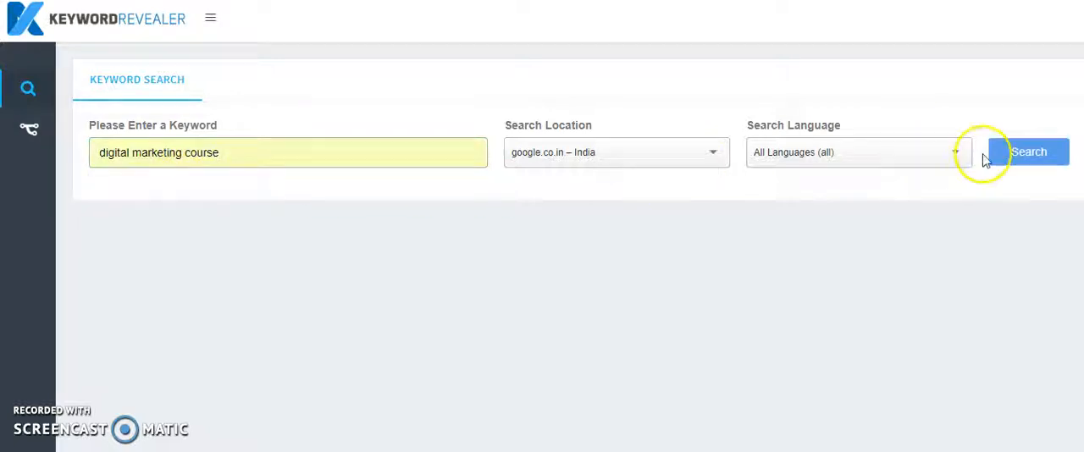
click(1029, 152)
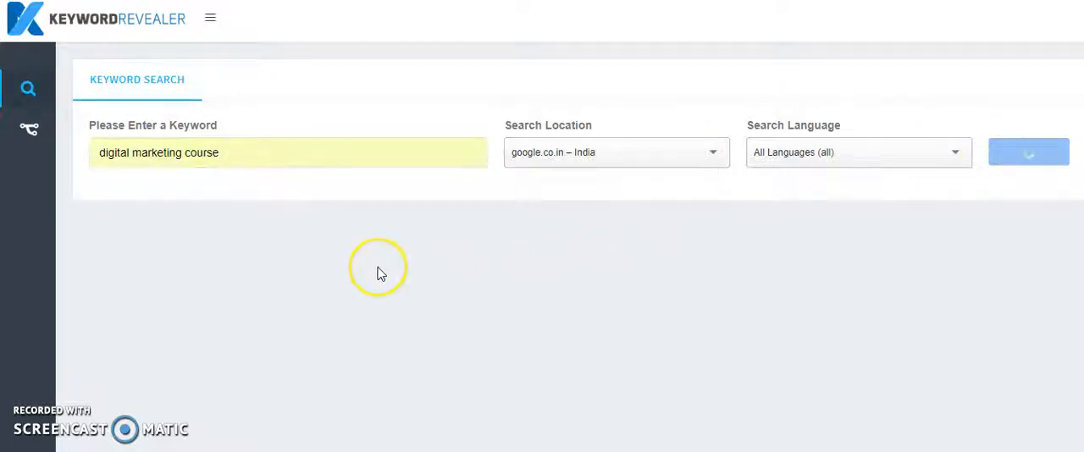
click(1028, 152)
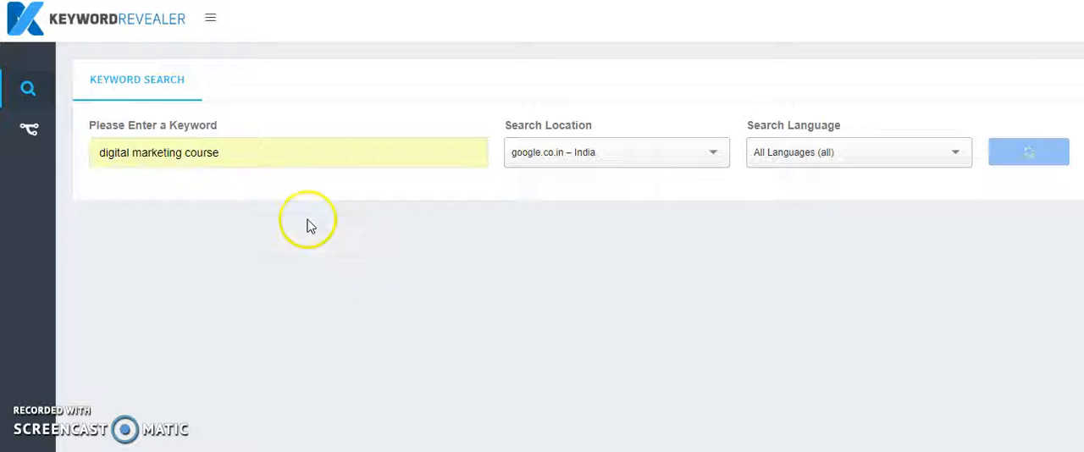
click(1029, 152)
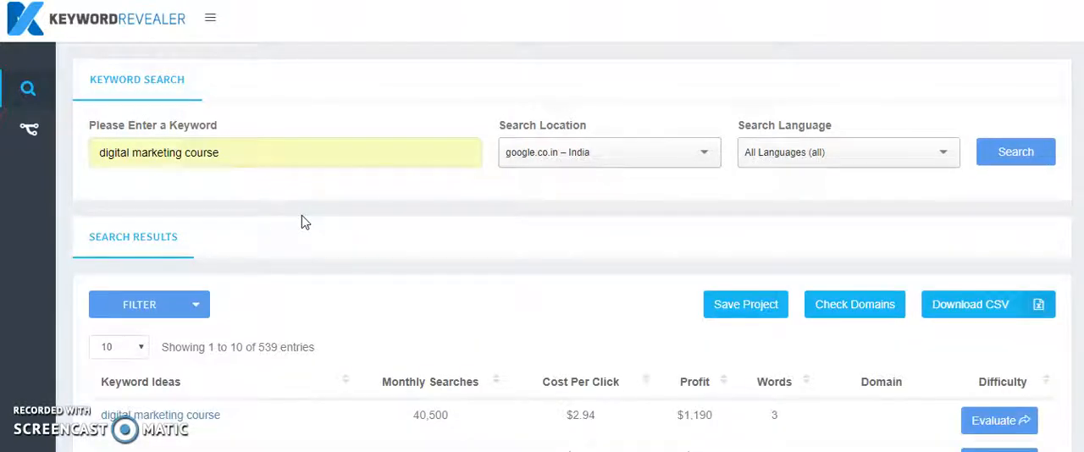
scroll(down, 3)
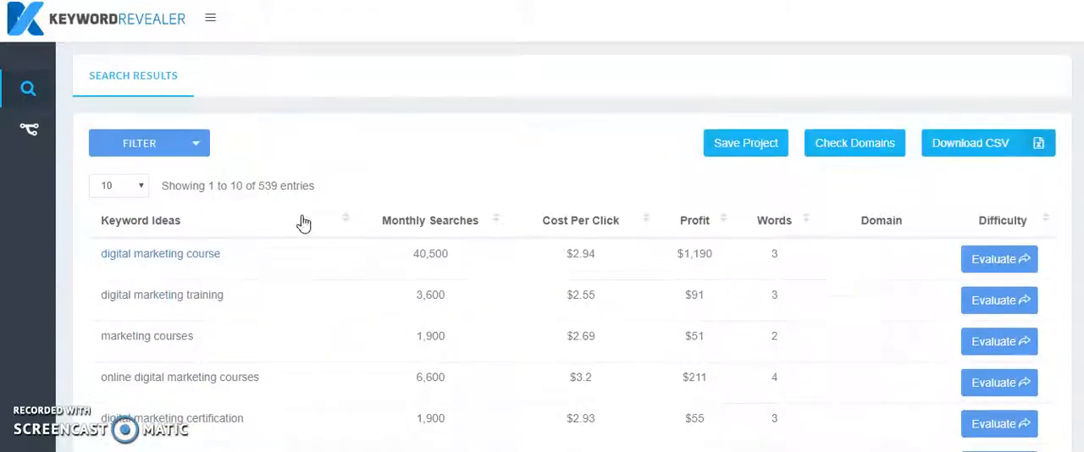
scroll(down, 3)
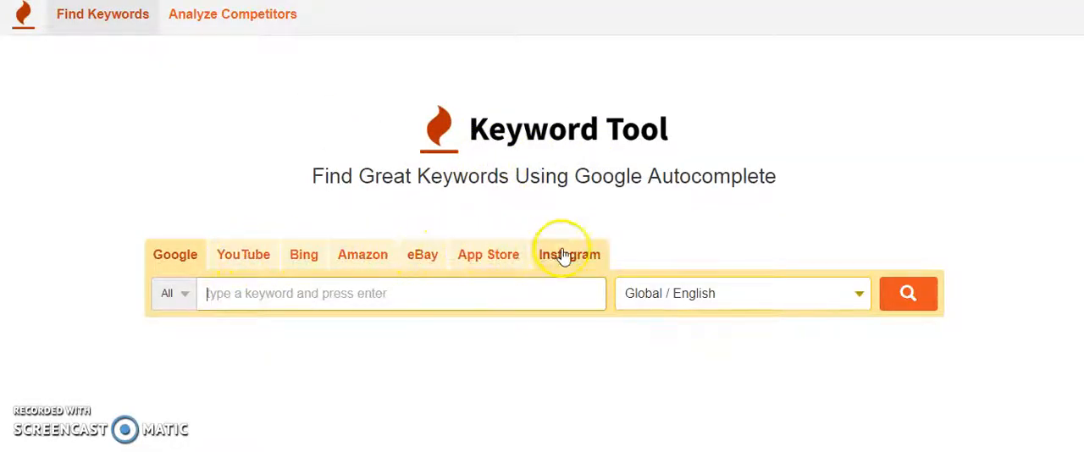
Search Google suggestions for 'Digital Marketing course' with the location set to India / English
text(Digital Marketing course)
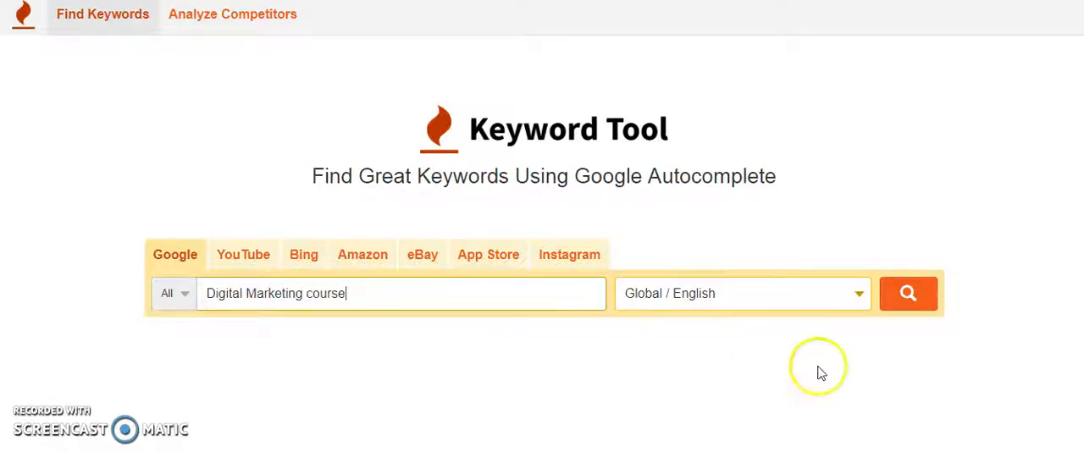
click(741, 293)
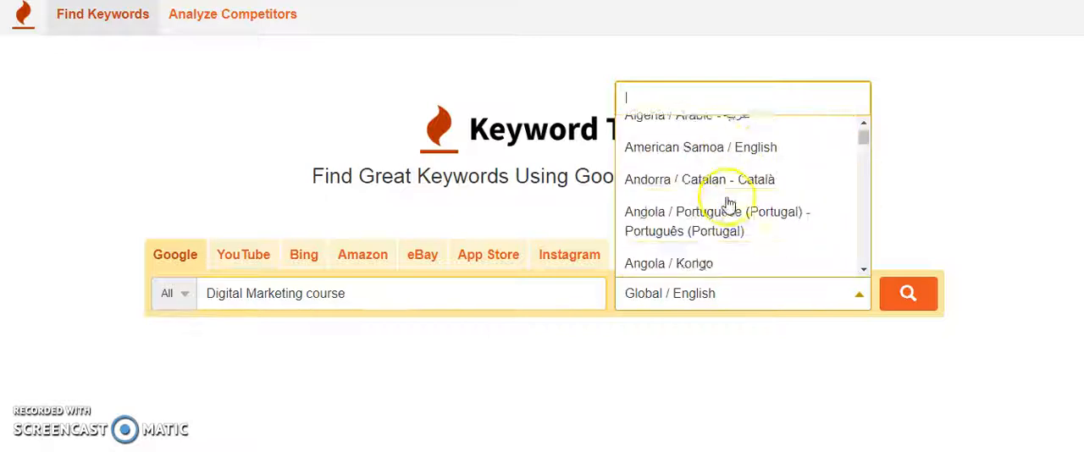
text(indi)
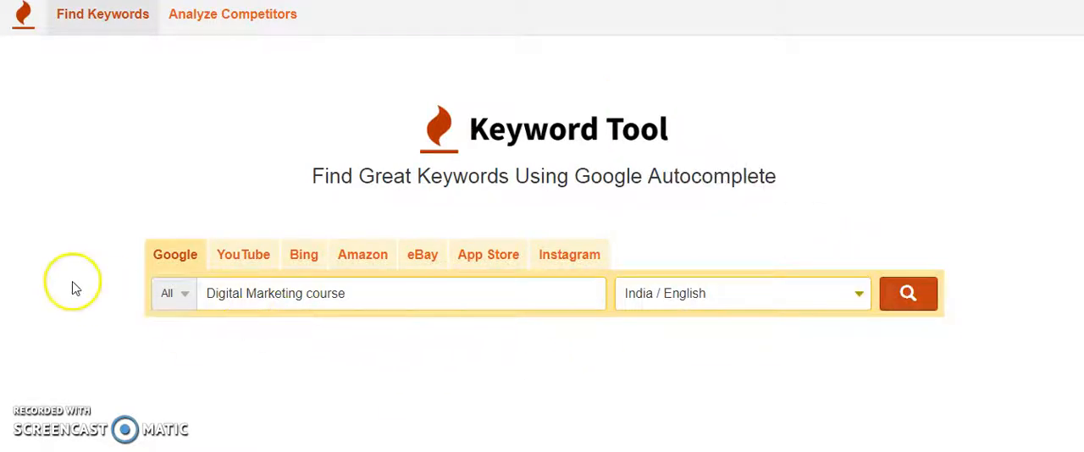
click(908, 293)
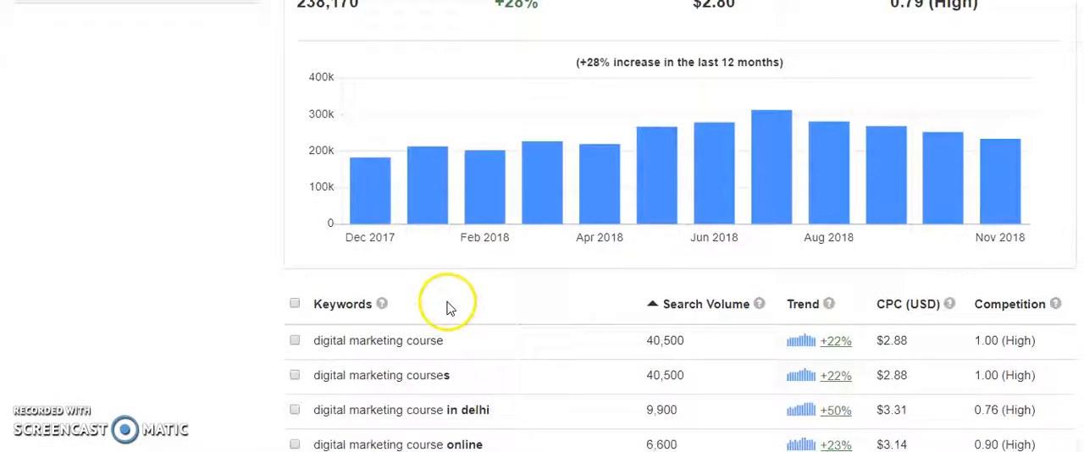
scroll(down, 3)
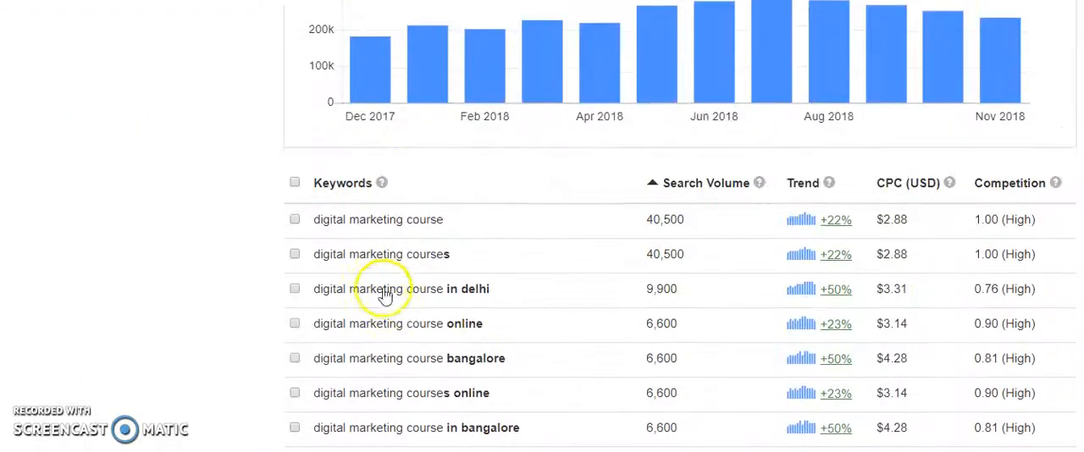
scroll(down, 3)
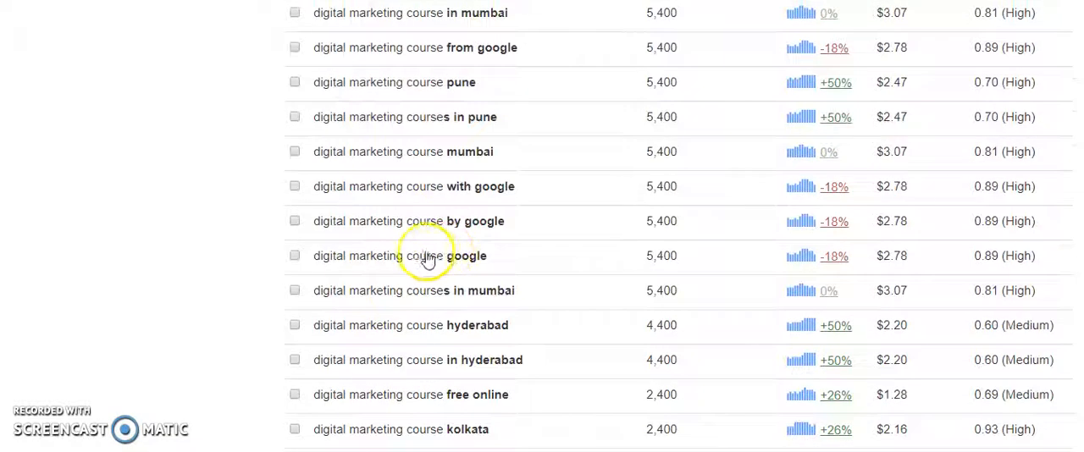
scroll(up, 3)
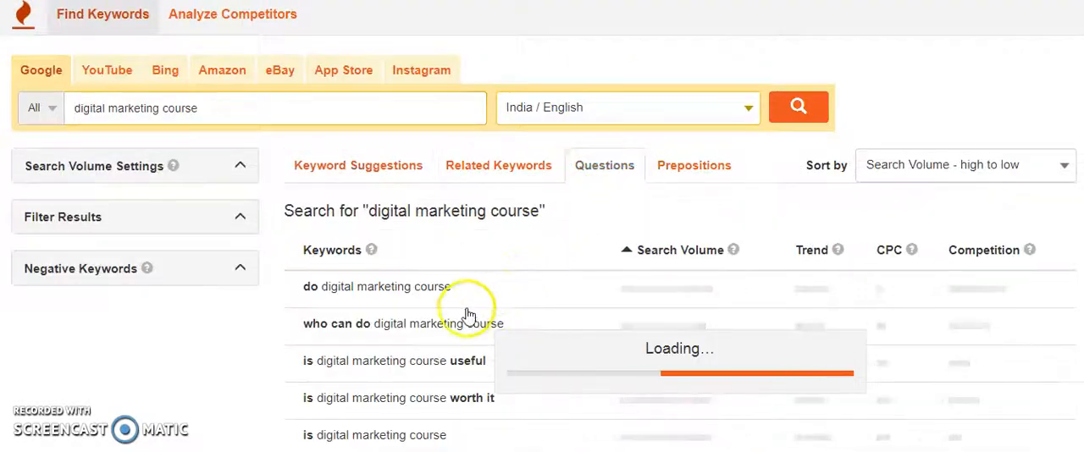
Scroll through the 28 question keywords, then switch to the Instagram hashtag results
scroll(down, 3)
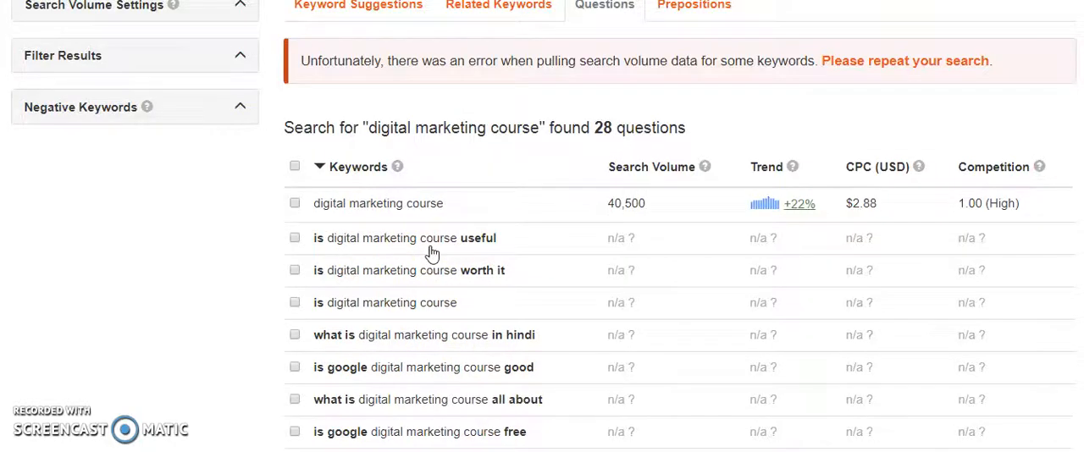
scroll(down, 3)
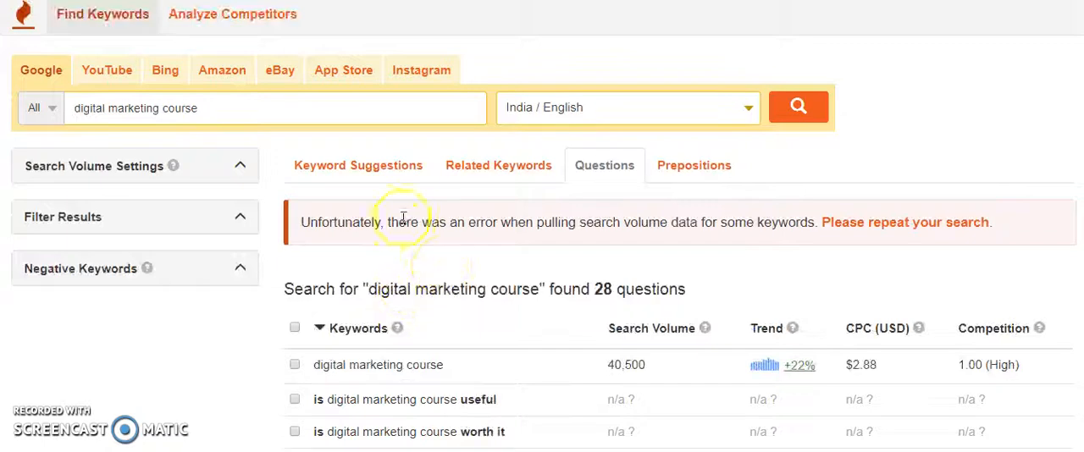
click(421, 69)
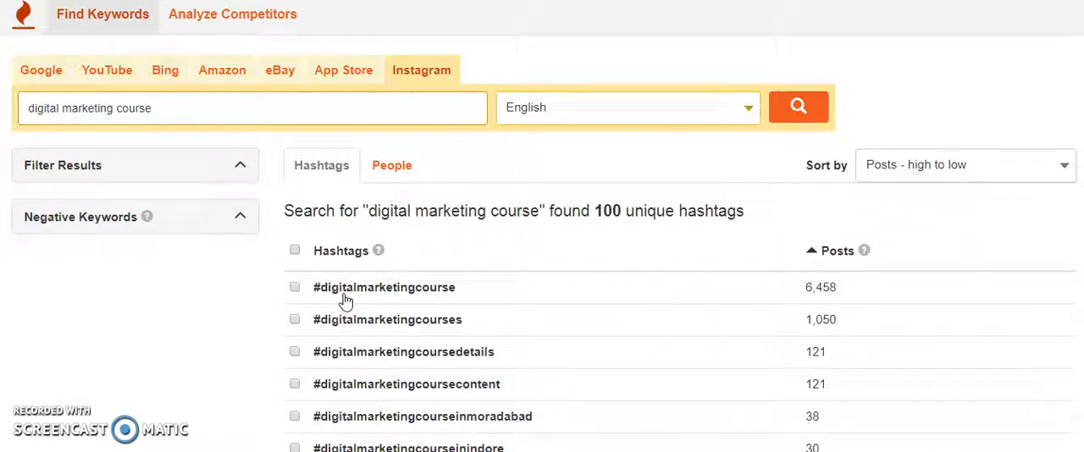
scroll(down, 3)
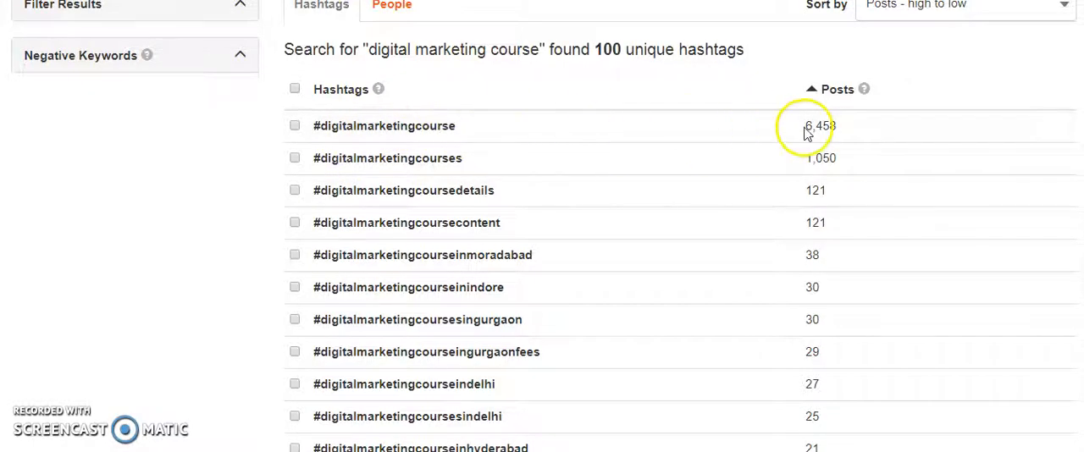
scroll(down, 3)
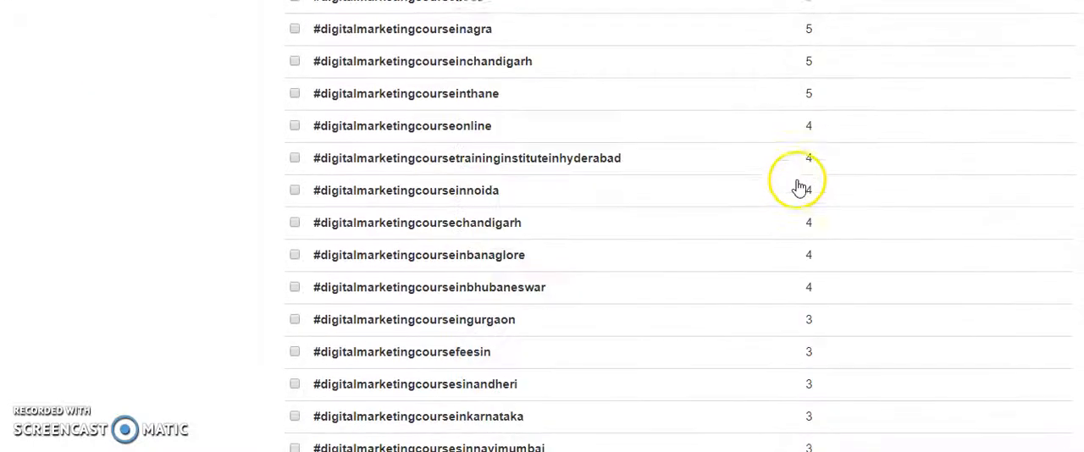
scroll(down, 3)
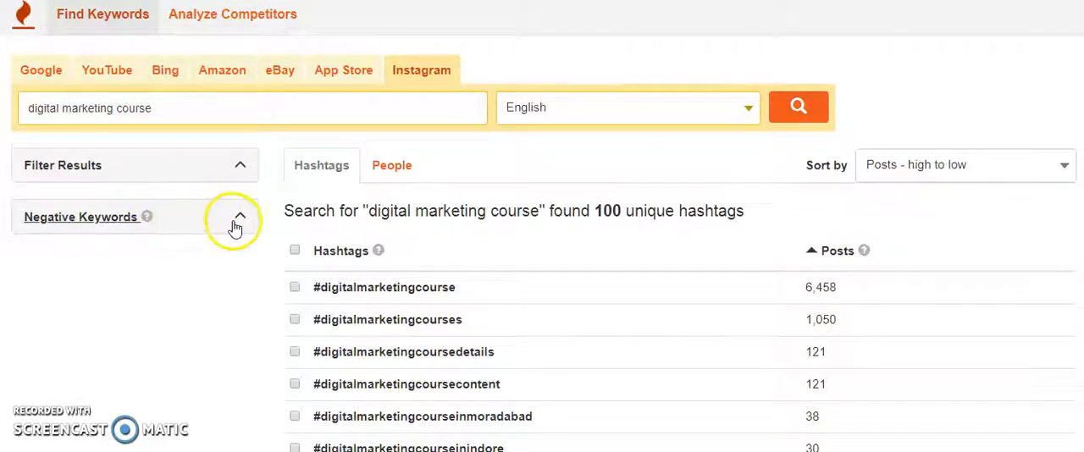
click(239, 217)
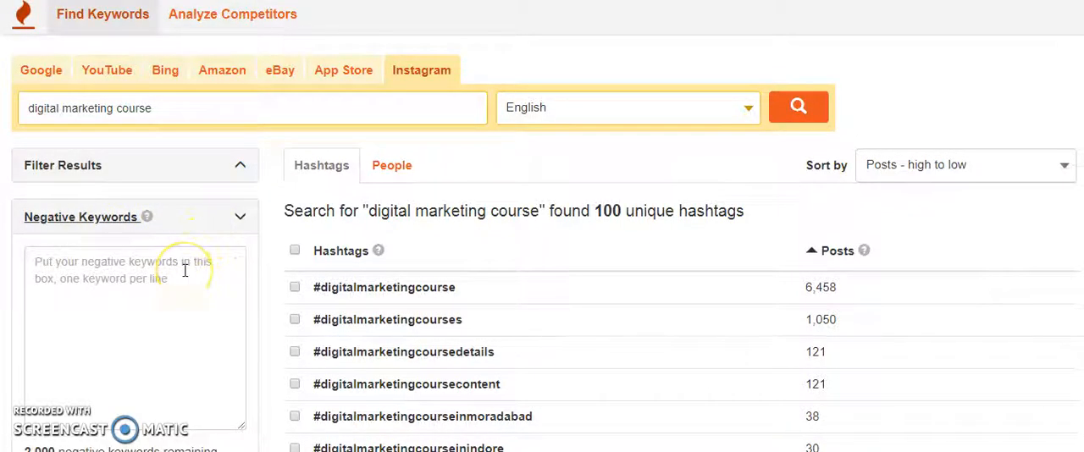
click(392, 166)
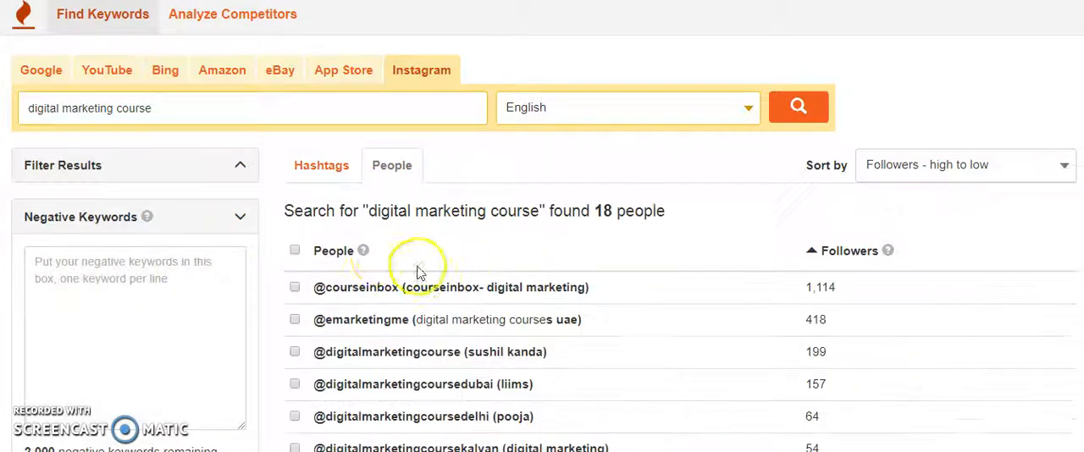
scroll(down, 3)
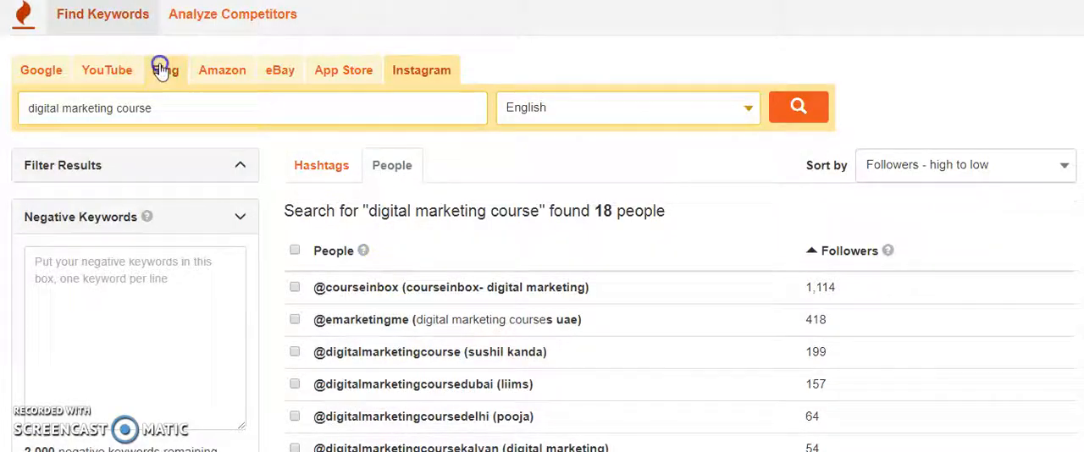
Run the 'digital marketing course' search on the Bing tab and scroll the results
click(164, 69)
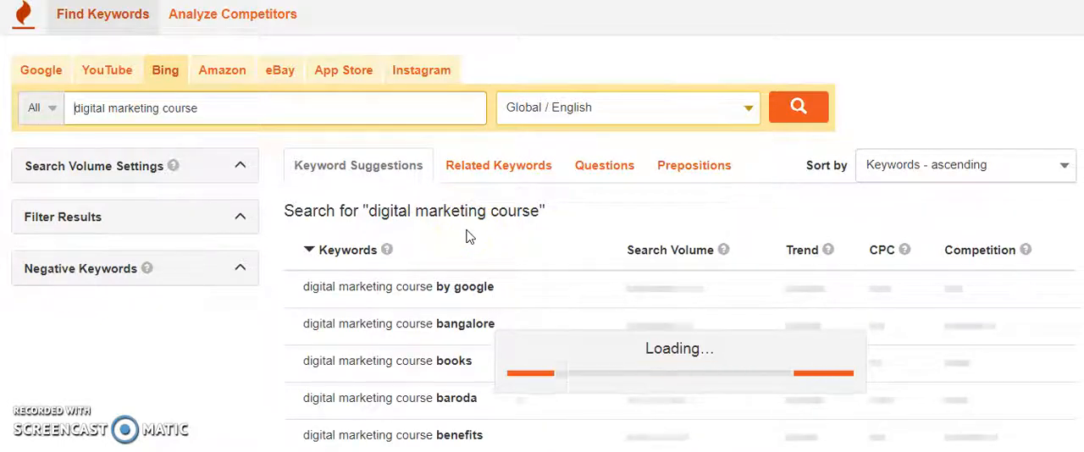
scroll(down, 3)
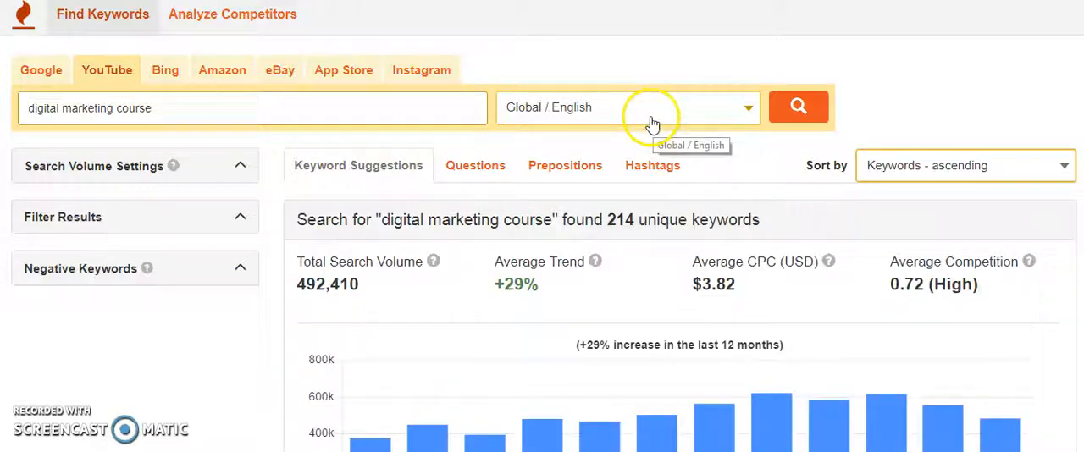
Scroll through the 214 YouTube keyword suggestions for 'digital marketing course'
scroll(down, 3)
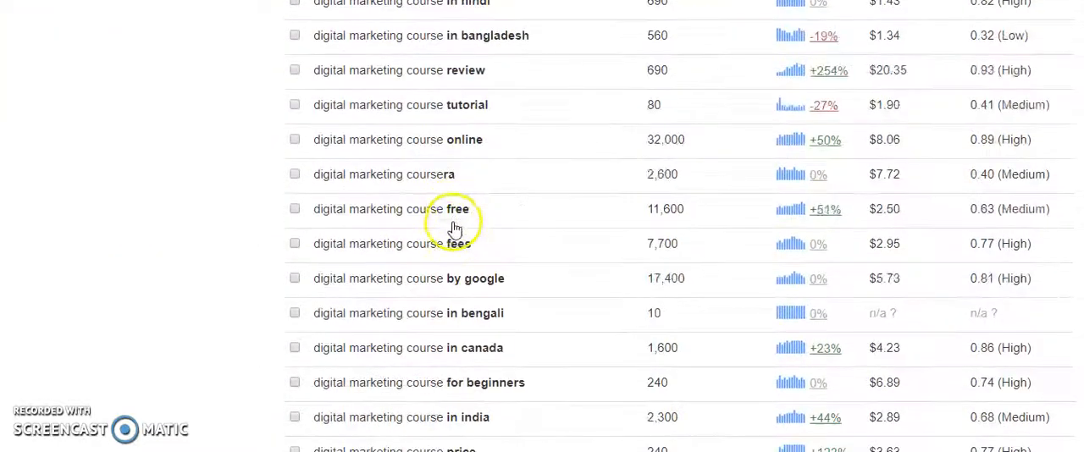
scroll(down, 3)
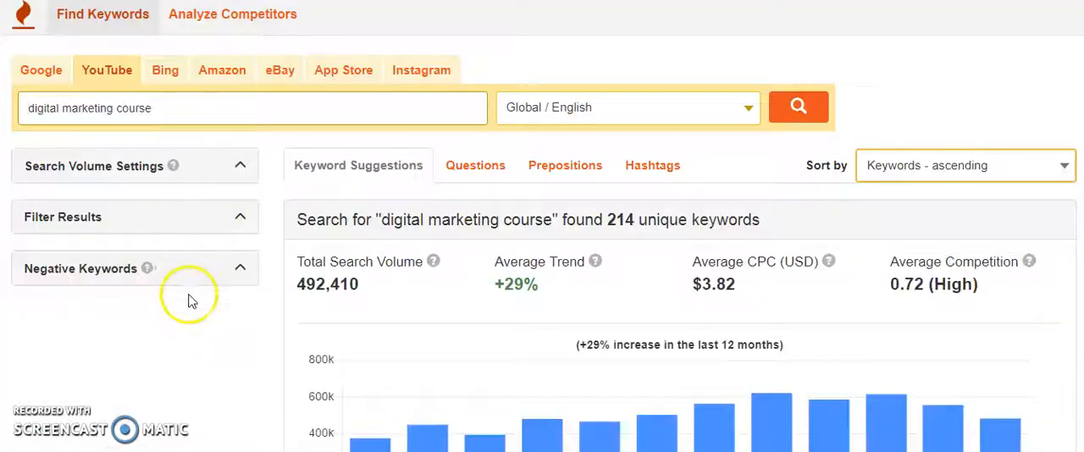
mouse_move(123, 13)
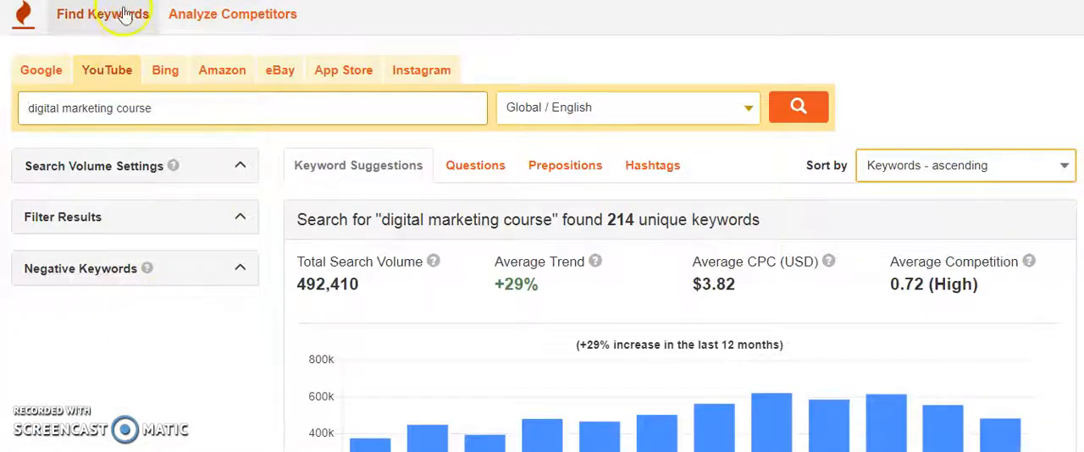
mouse_move(242, 165)
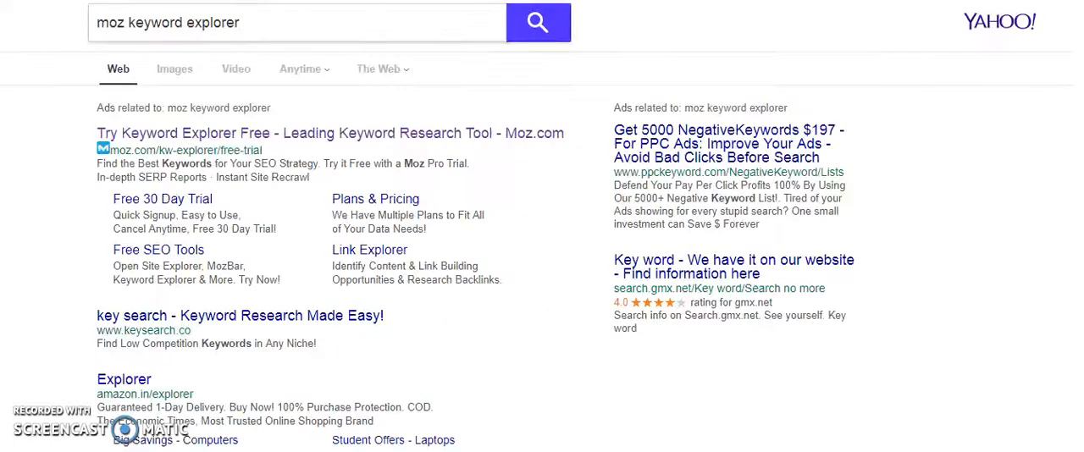
Search Yahoo for 'ubbersuggest' and open the neilpatel.com/ubersuggest result
text(ubbersuggest)
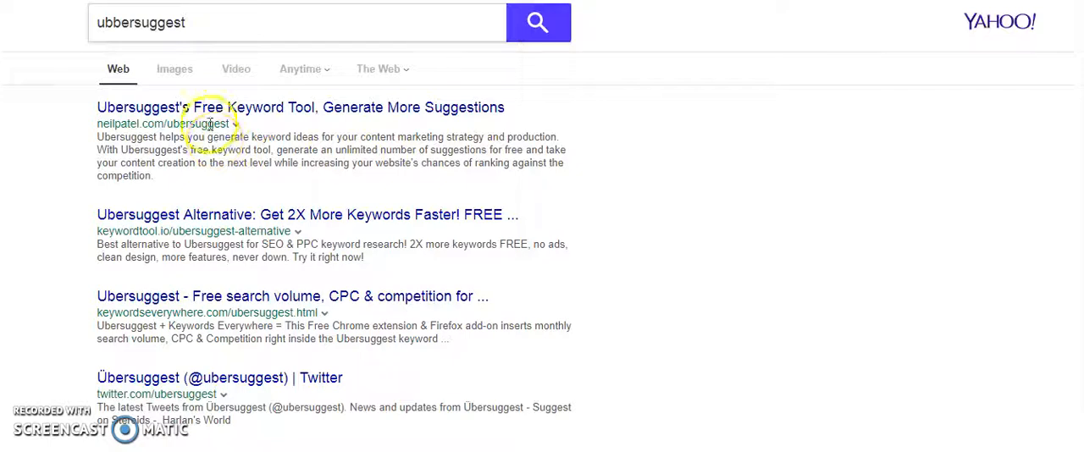
click(300, 107)
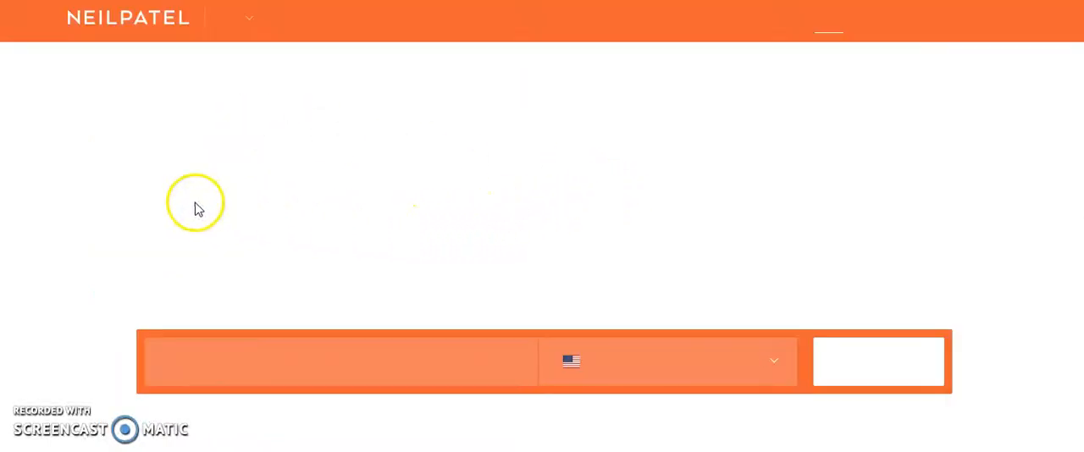
Enter 'digital marketing course' in Ubersuggest and set the language to English / India
scroll(down, 3)
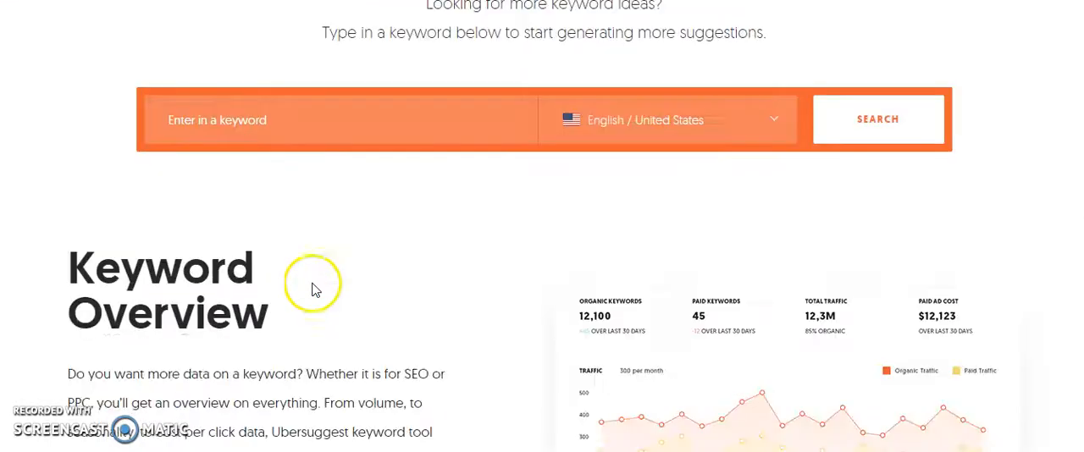
text(digital marketing course)
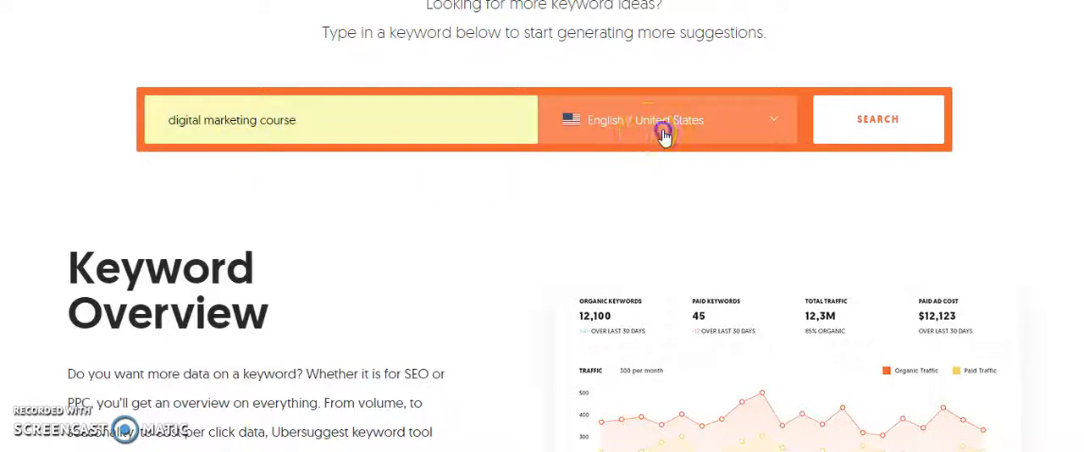
click(668, 119)
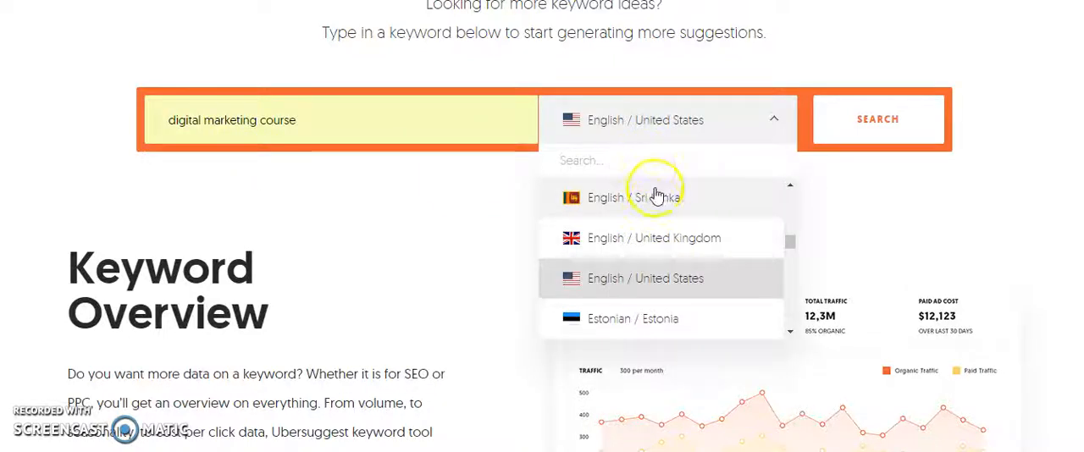
text(indi)
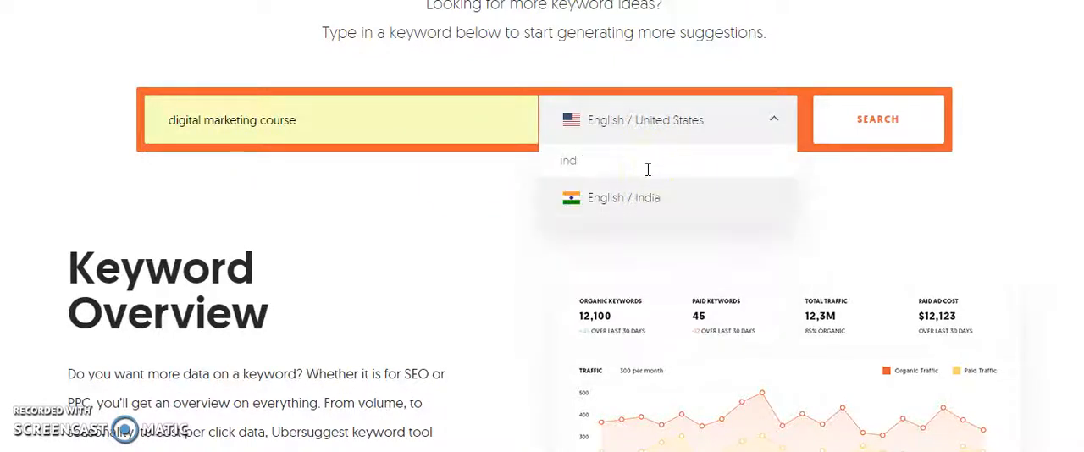
click(623, 198)
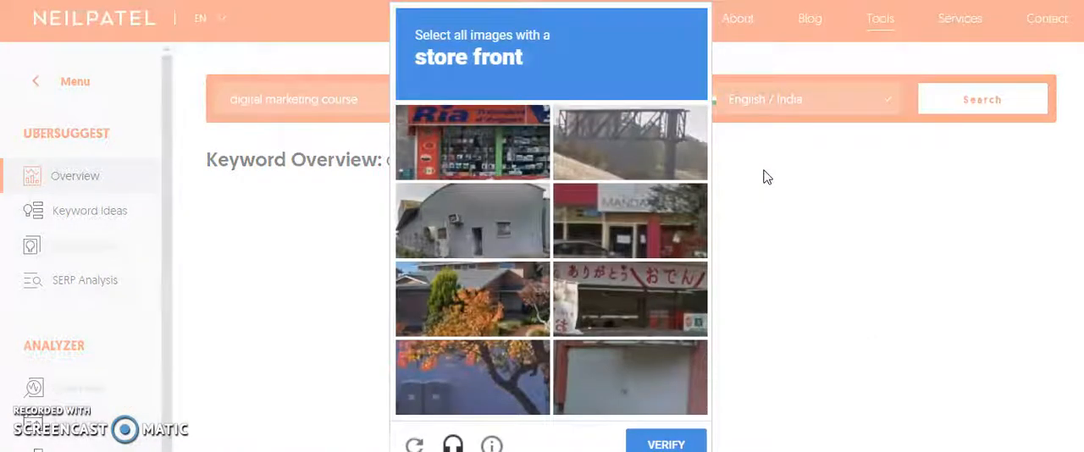
Select the store-front images in the reCAPTCHA challenge and continue
click(471, 142)
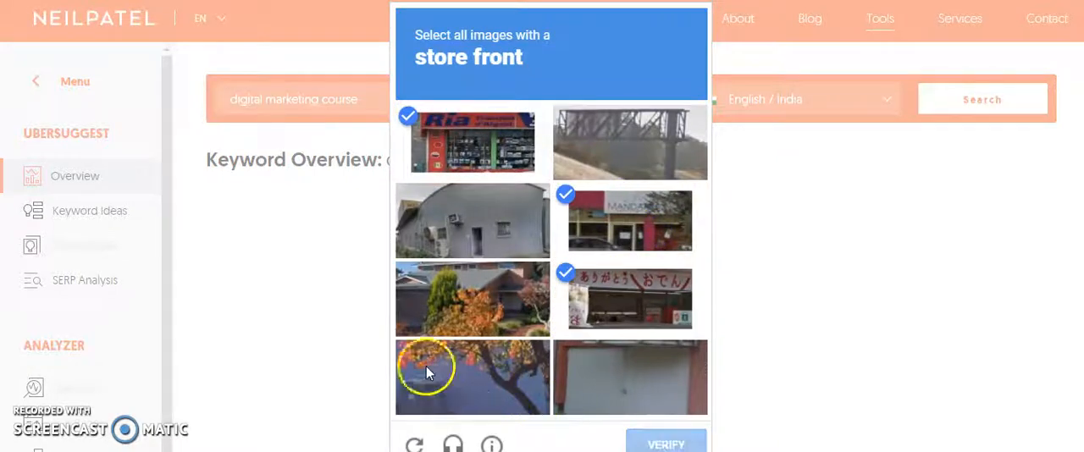
click(666, 441)
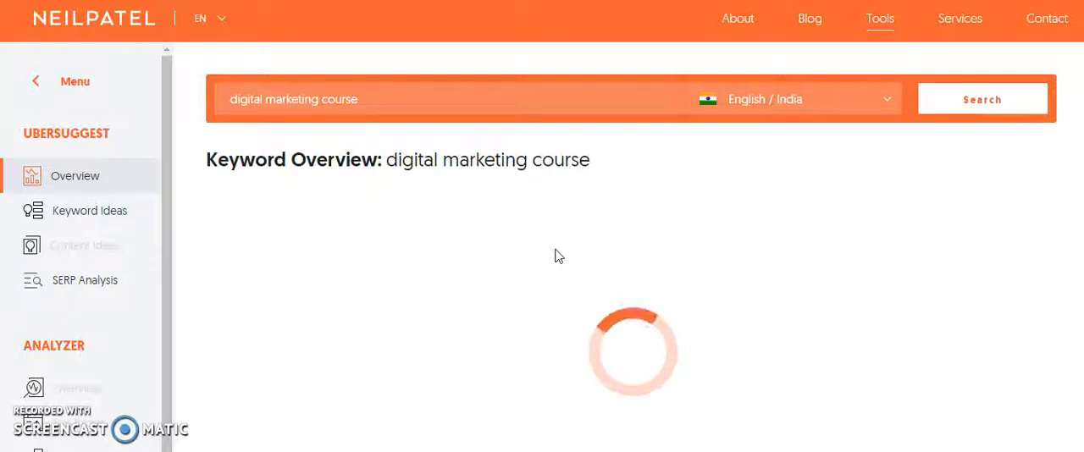
mouse_move(423, 235)
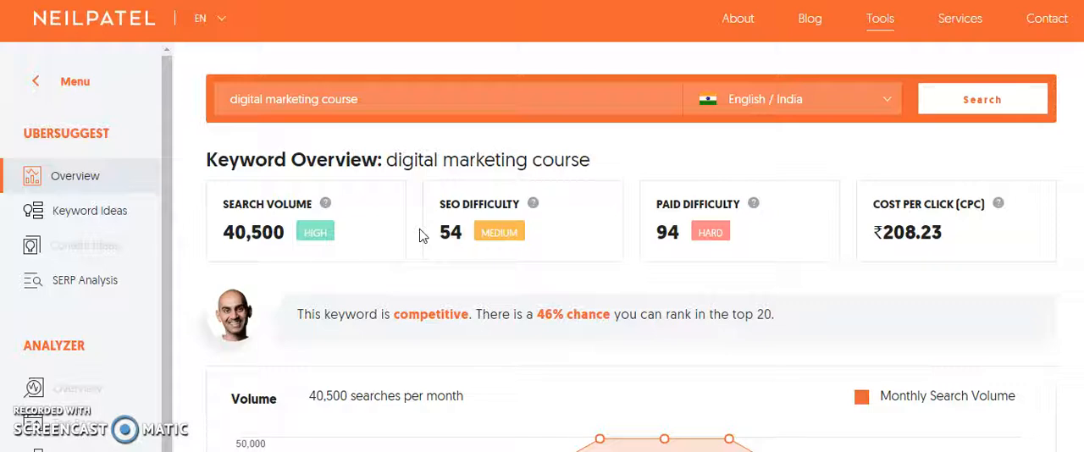
Scroll through the loaded Keyword Ideas and SERP Analysis sections
scroll(down, 3)
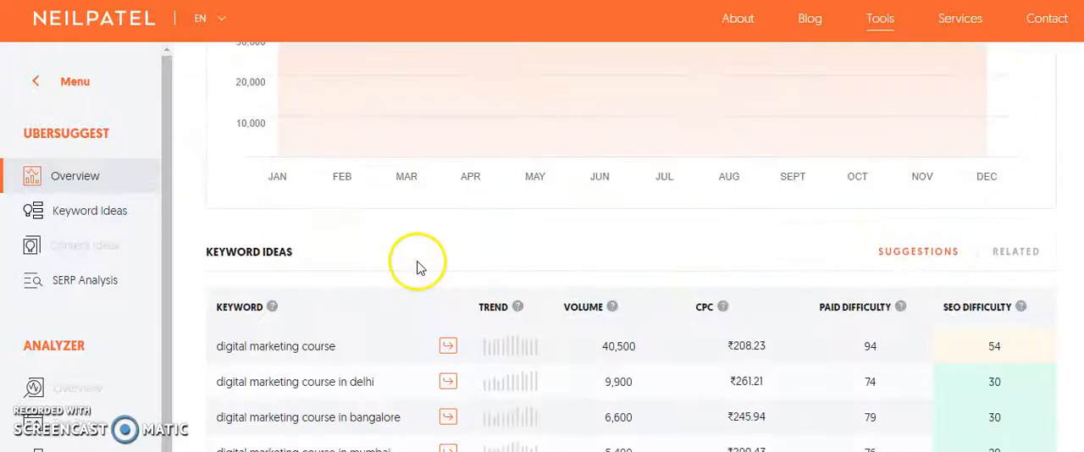
scroll(down, 3)
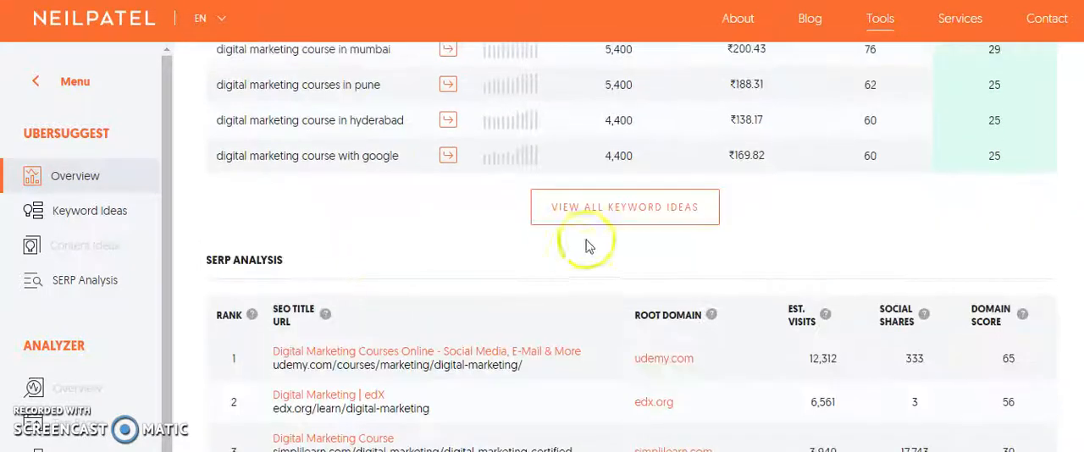